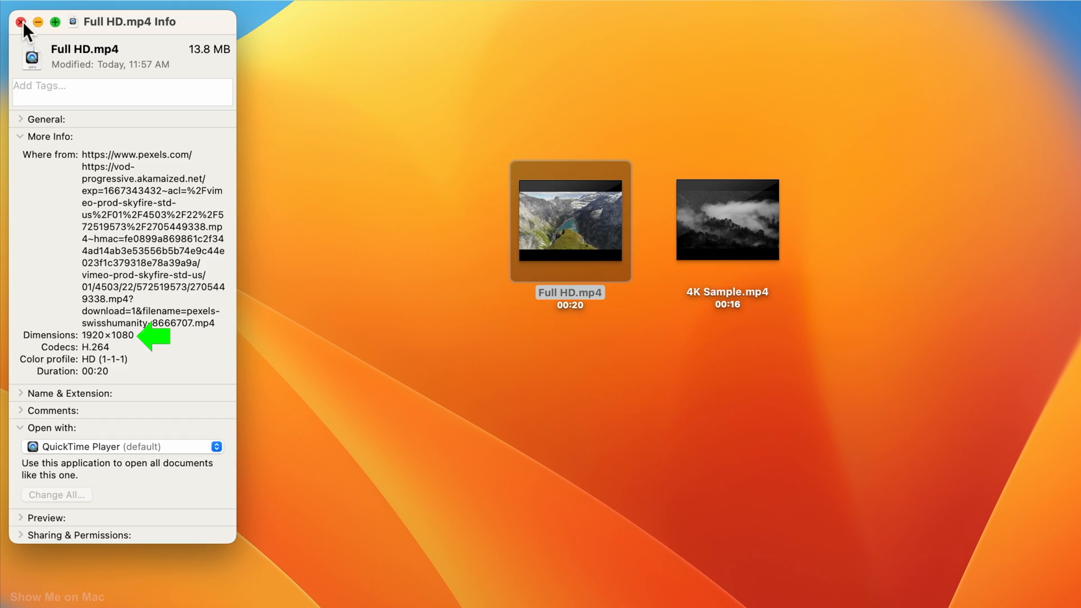
Check 4K Sample.mp4's Get Info dimensions (3840×2160) against Full HD.mp4's 1920×1080, then dismiss both info windows.
left_click(16, 22)
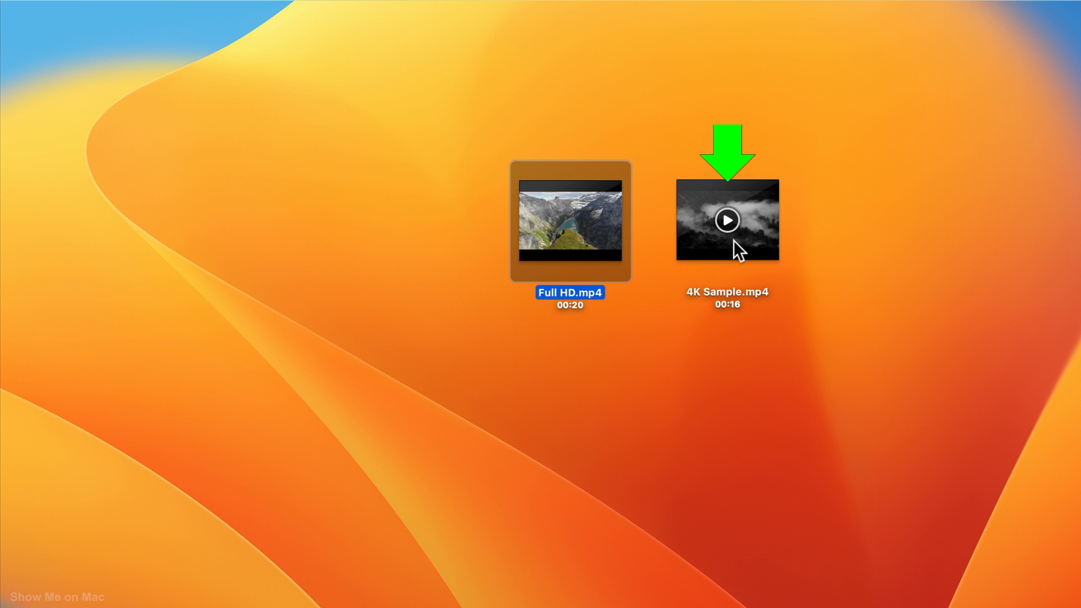
right_click(727, 219)
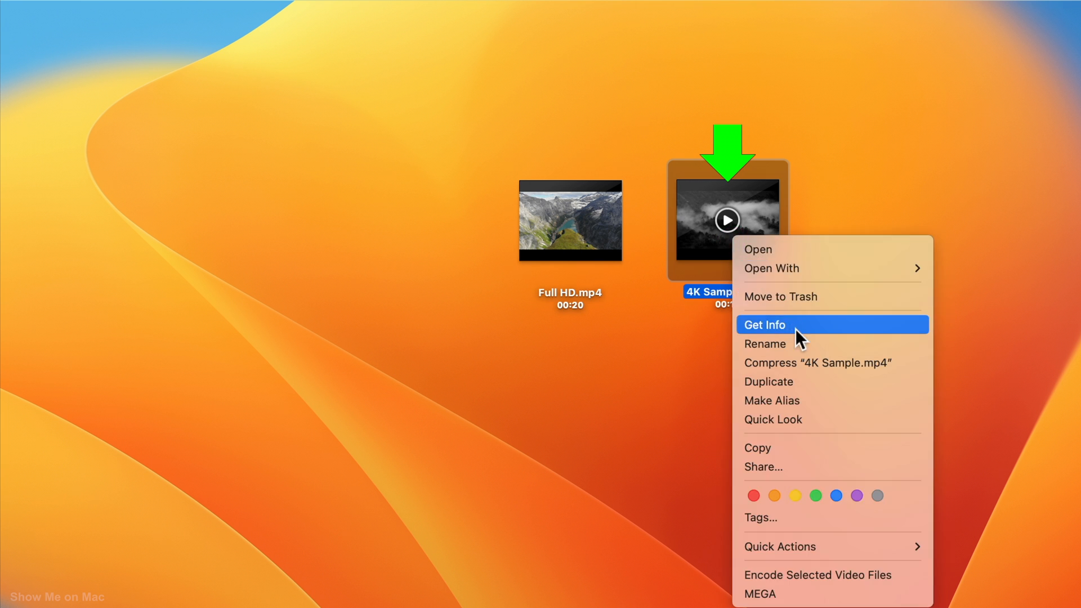
left_click(764, 325)
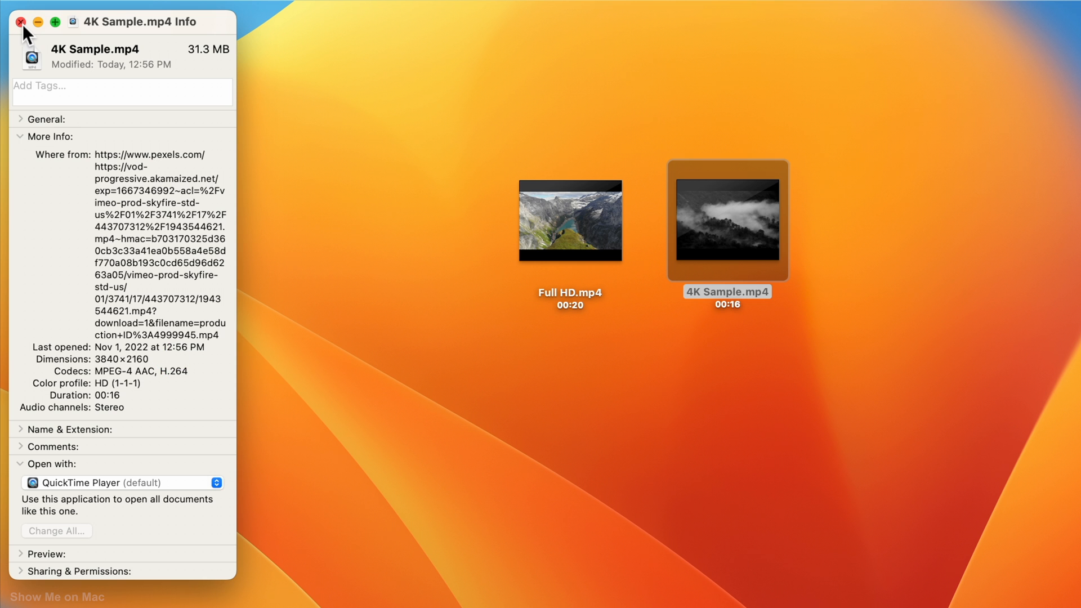
left_click(20, 21)
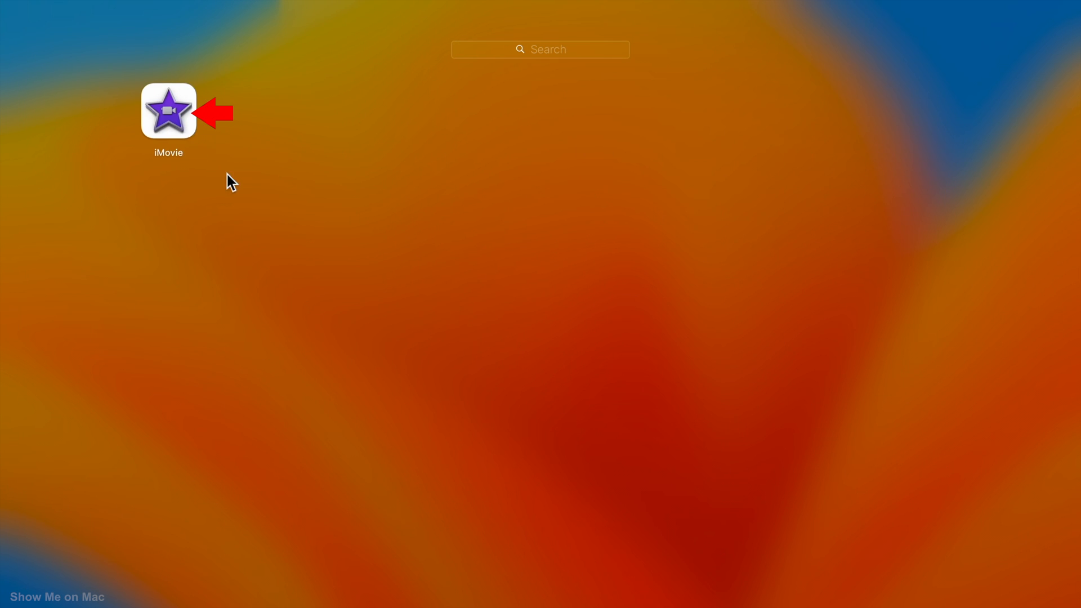
Launch iMovie from Launchpad and create a new empty My Movie project.
double_click(168, 112)
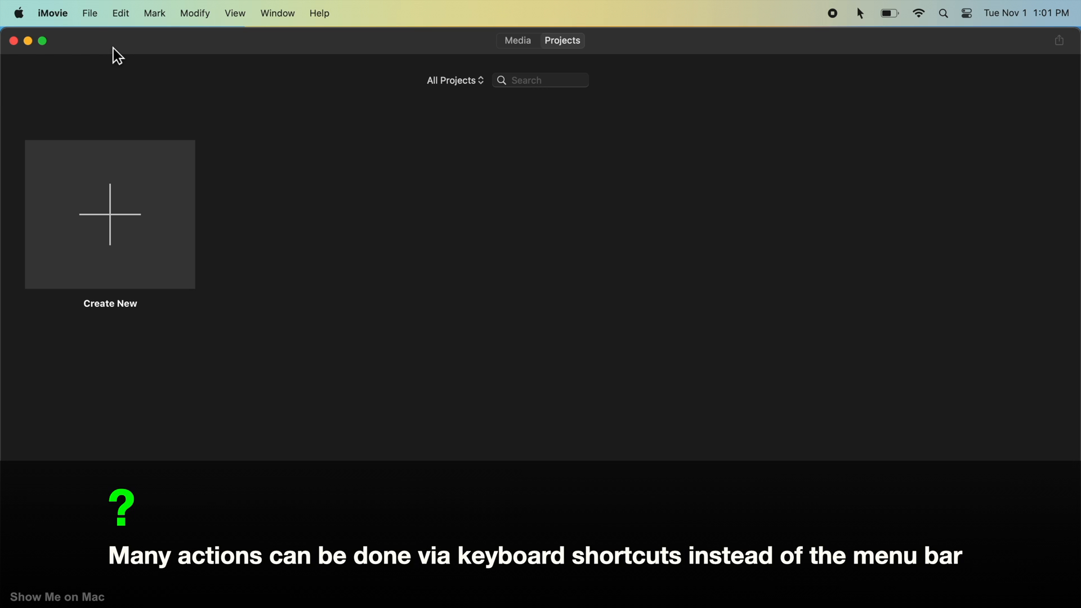
left_click(89, 13)
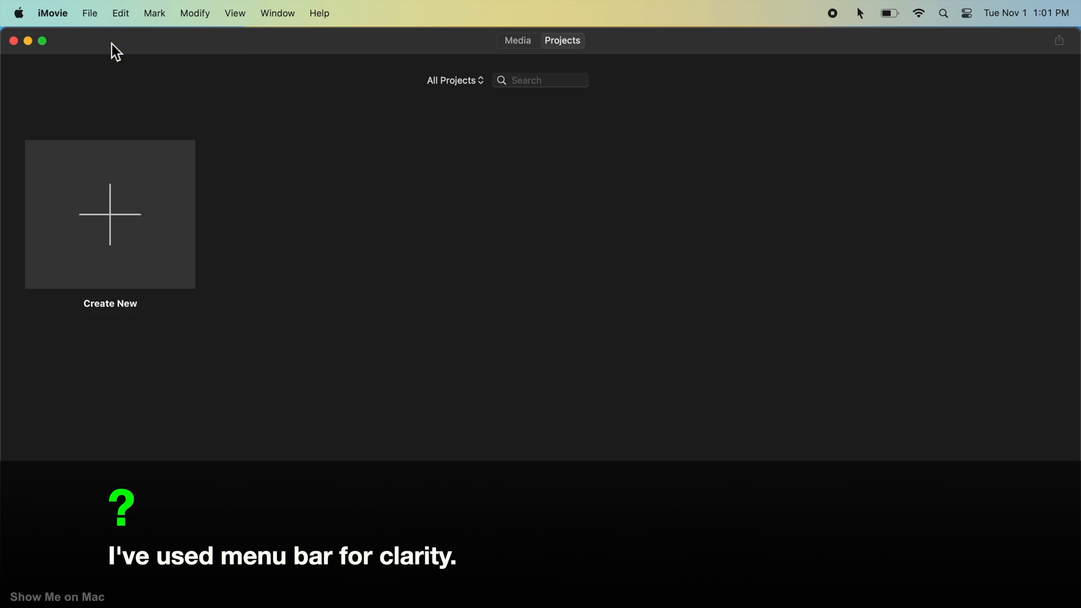
left_click(89, 12)
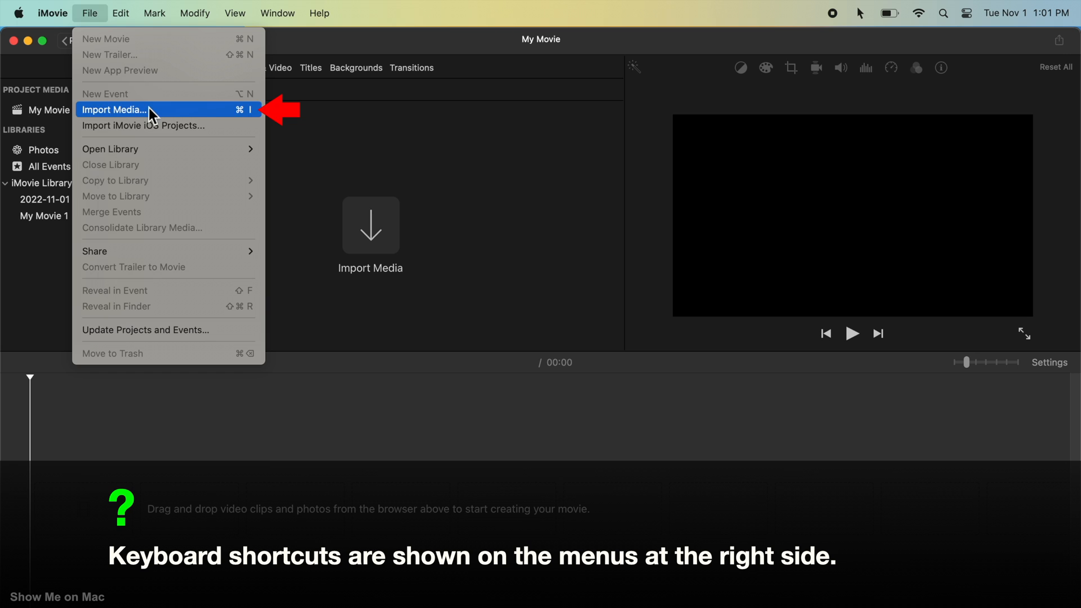
Import all Desktop videos, 4K Sample.mp4 and Full HD.mp4, into My Movie's media.
left_click(114, 109)
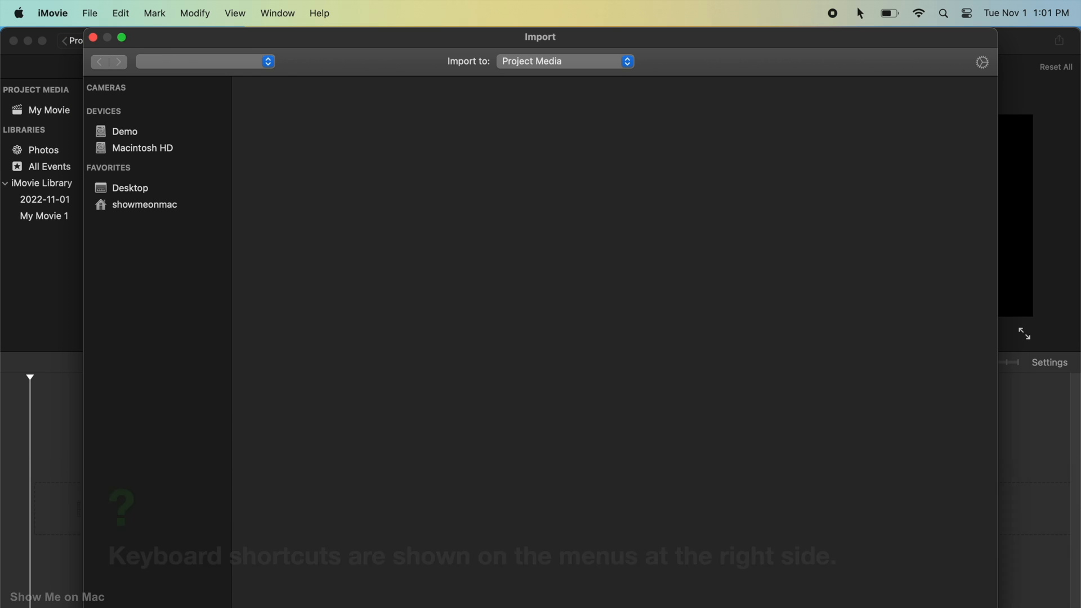
left_click(130, 186)
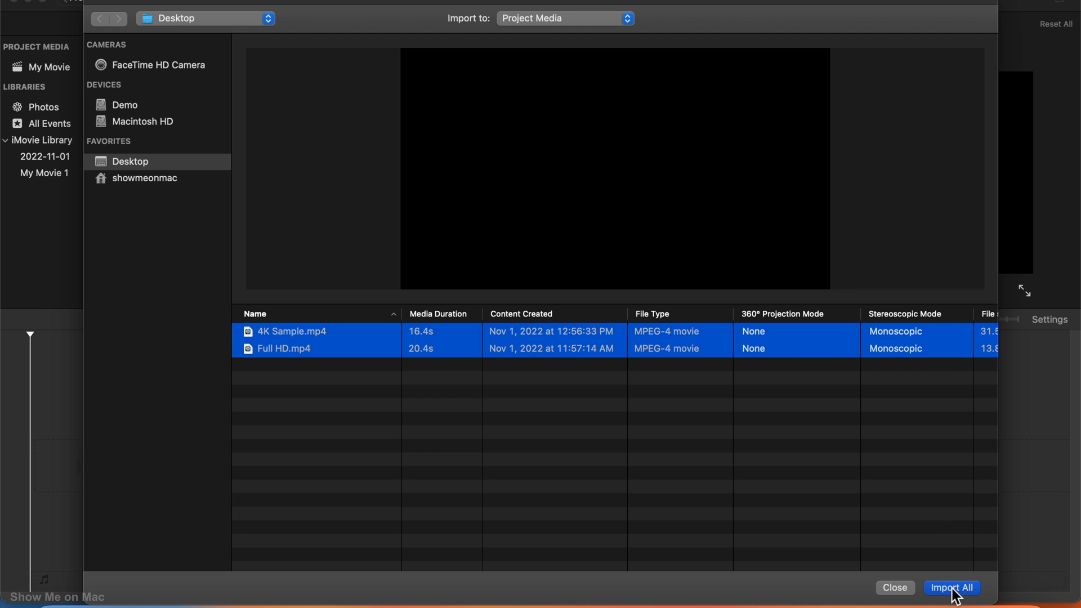
left_click(952, 588)
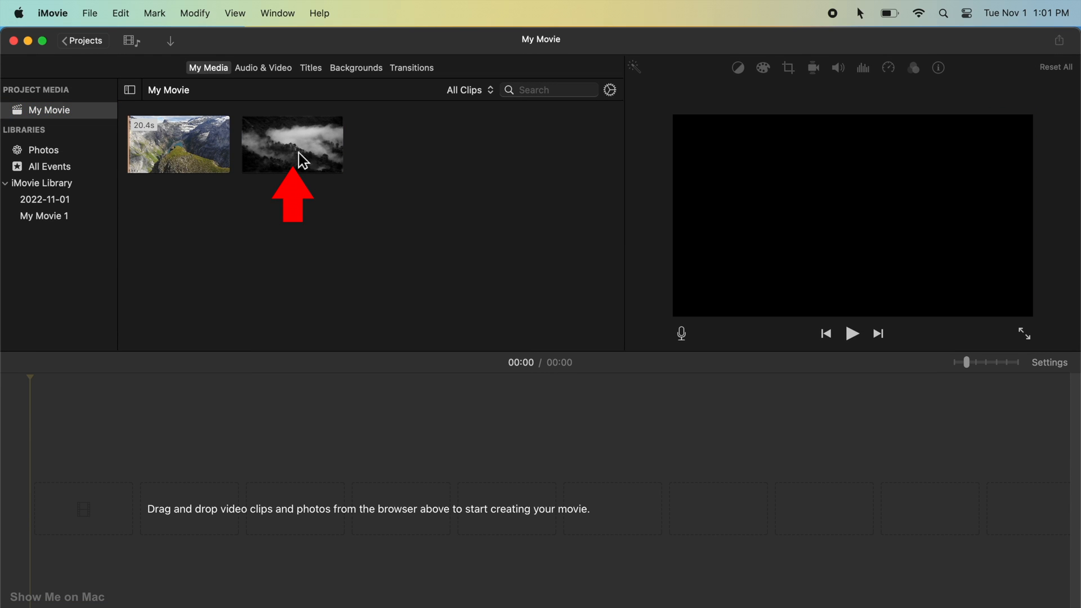
Add the 4K Sample clip to the timeline, then insert the Full HD clip after it.
left_click(292, 145)
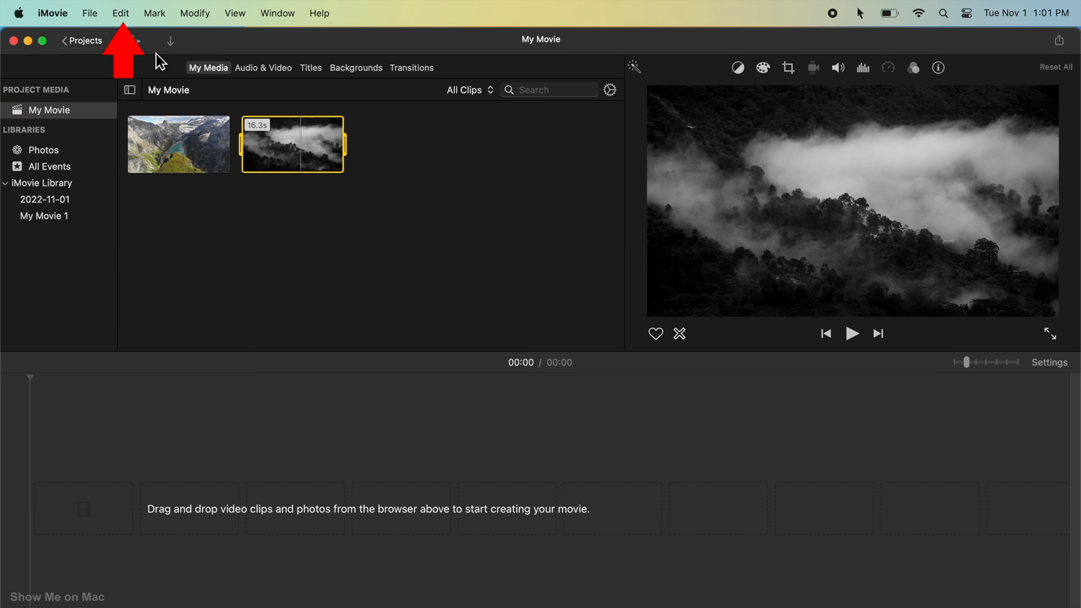
left_click(121, 14)
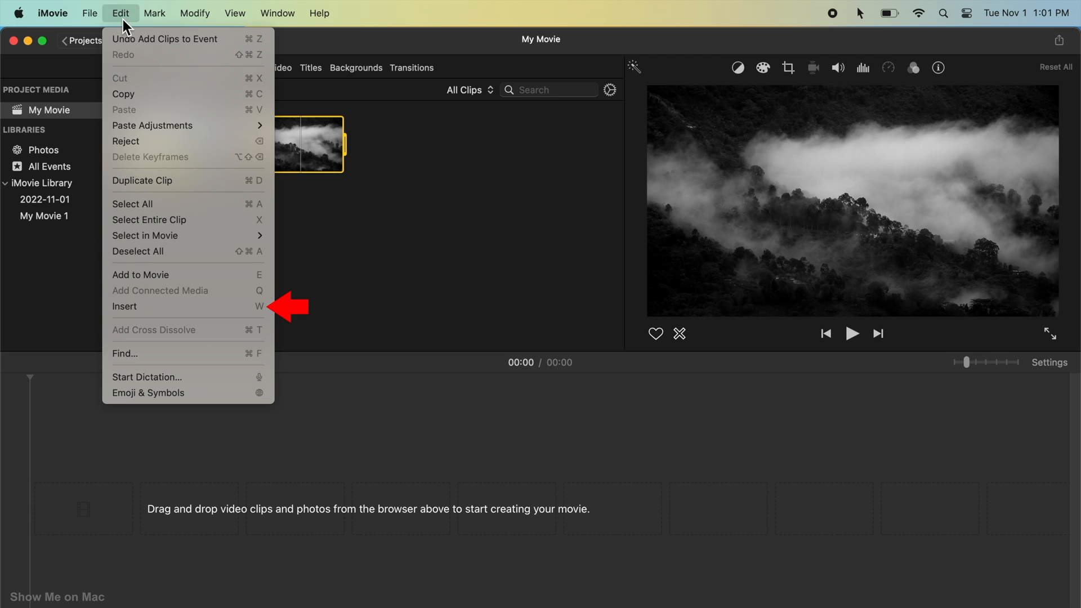
left_click(125, 307)
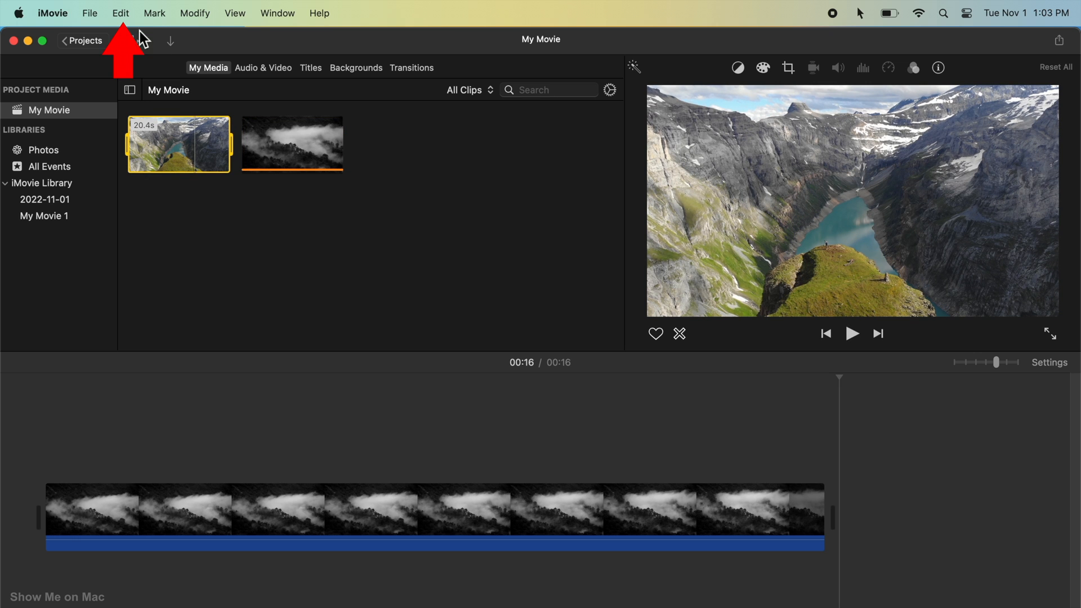
left_click(121, 13)
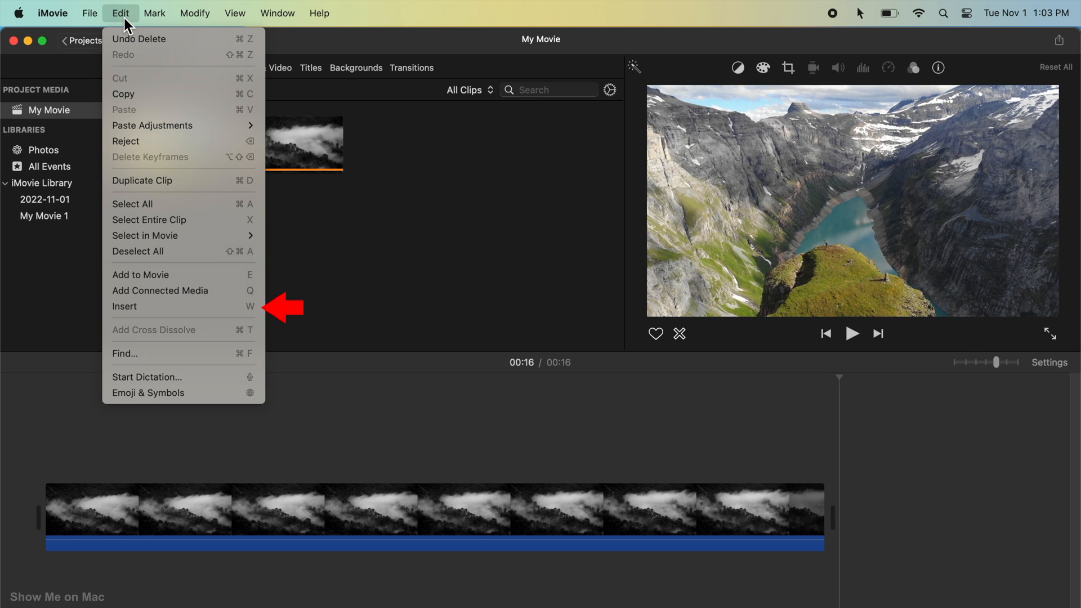
mouse_move(182, 306)
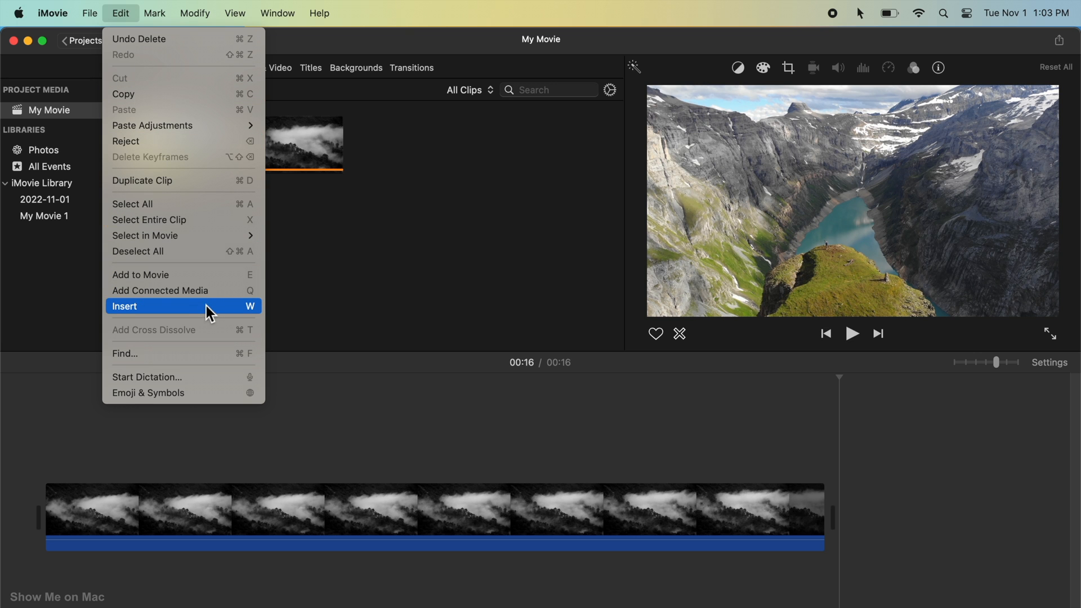
left_click(125, 306)
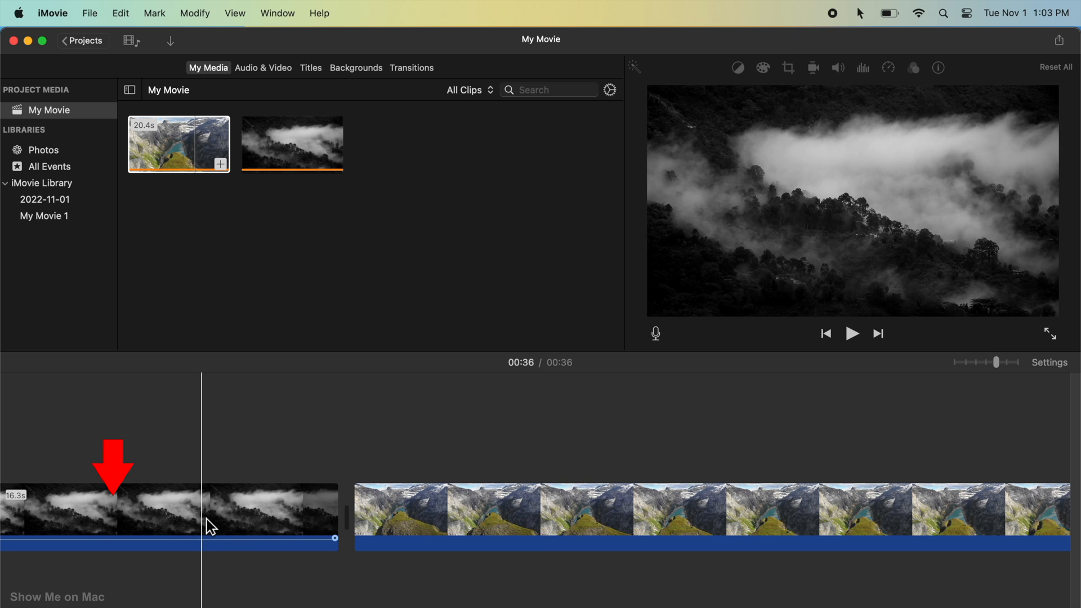
mouse_move(207, 520)
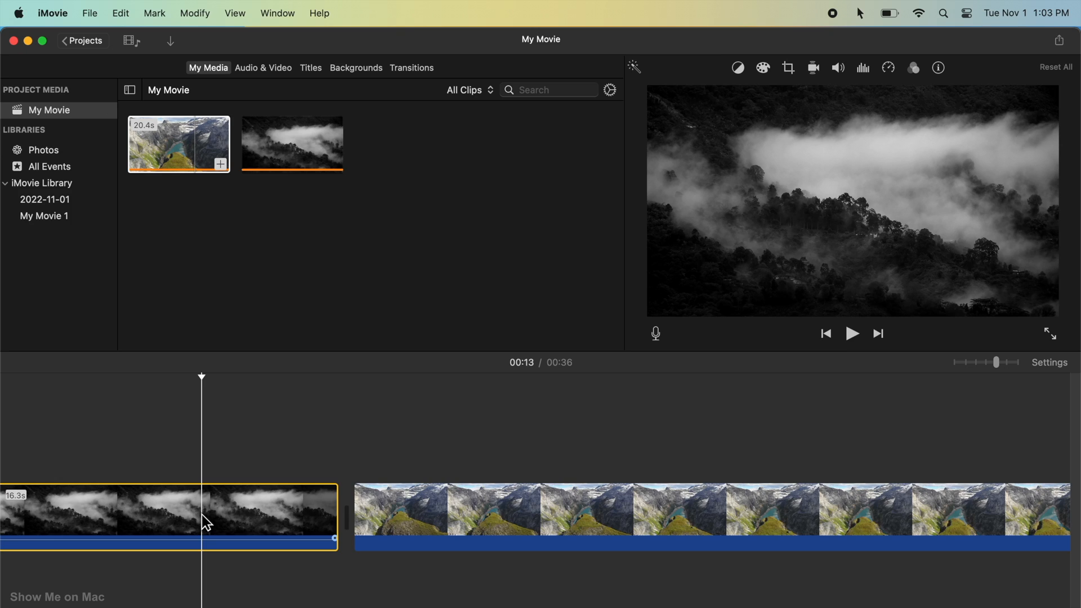
Start a Share > Export File and set its resolution to 4K (about 230.8 MB).
left_click(1061, 40)
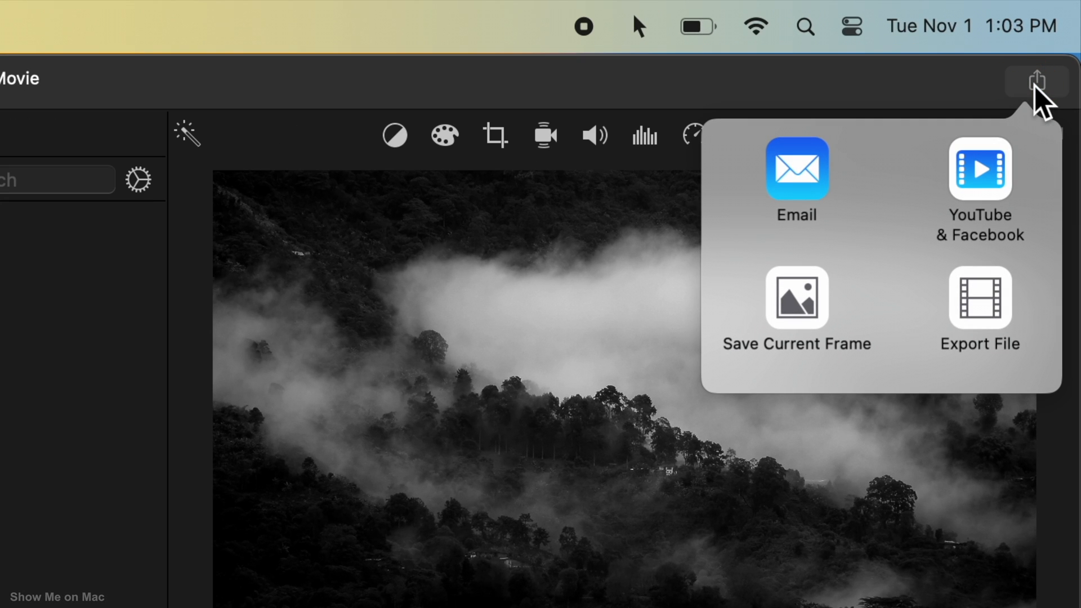
mouse_move(922, 372)
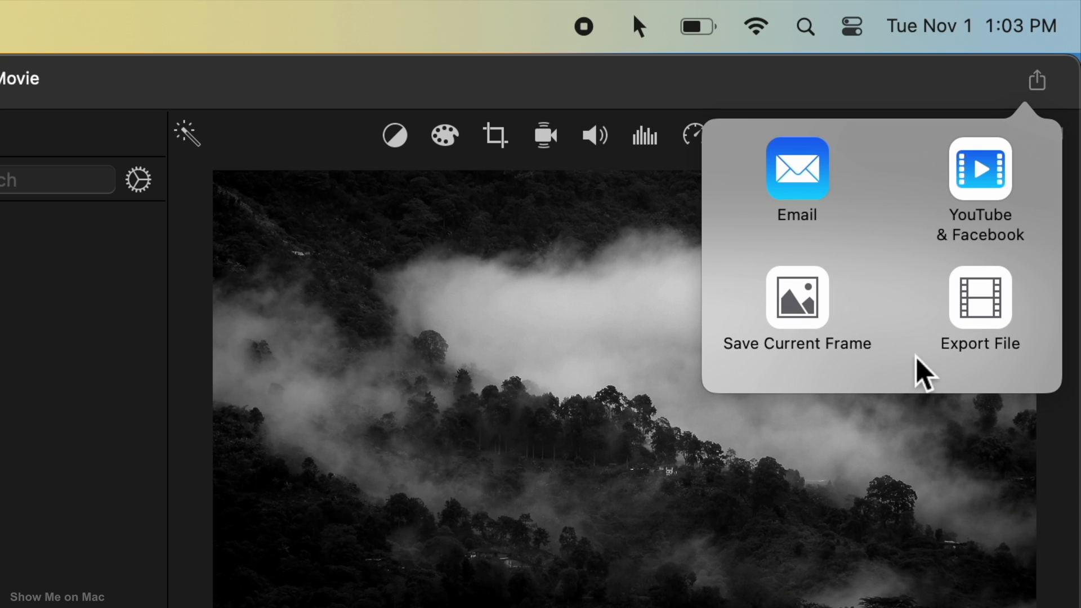
left_click(980, 308)
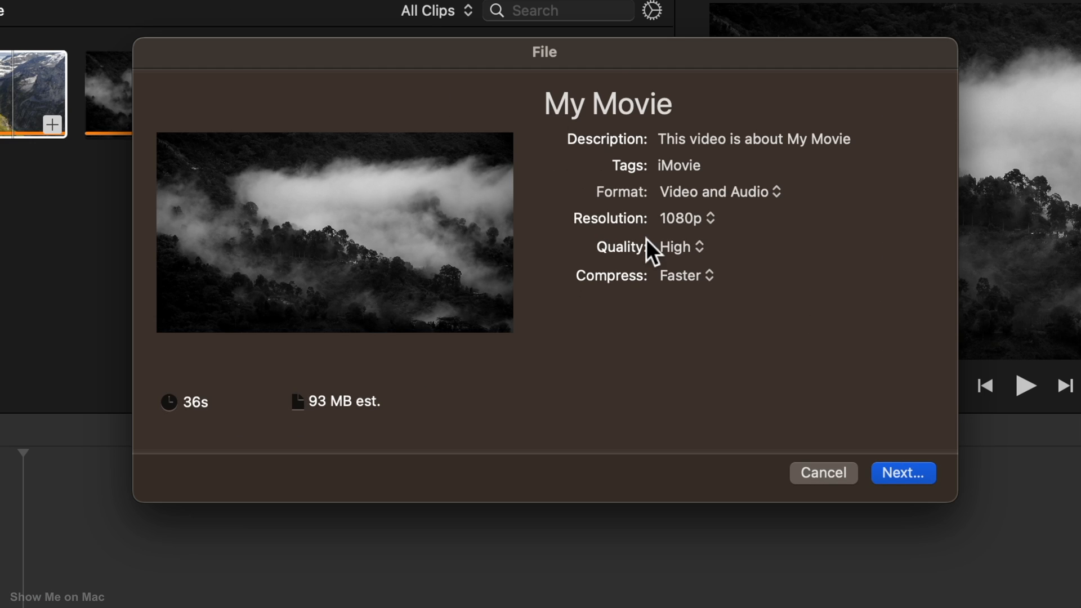
left_click(685, 217)
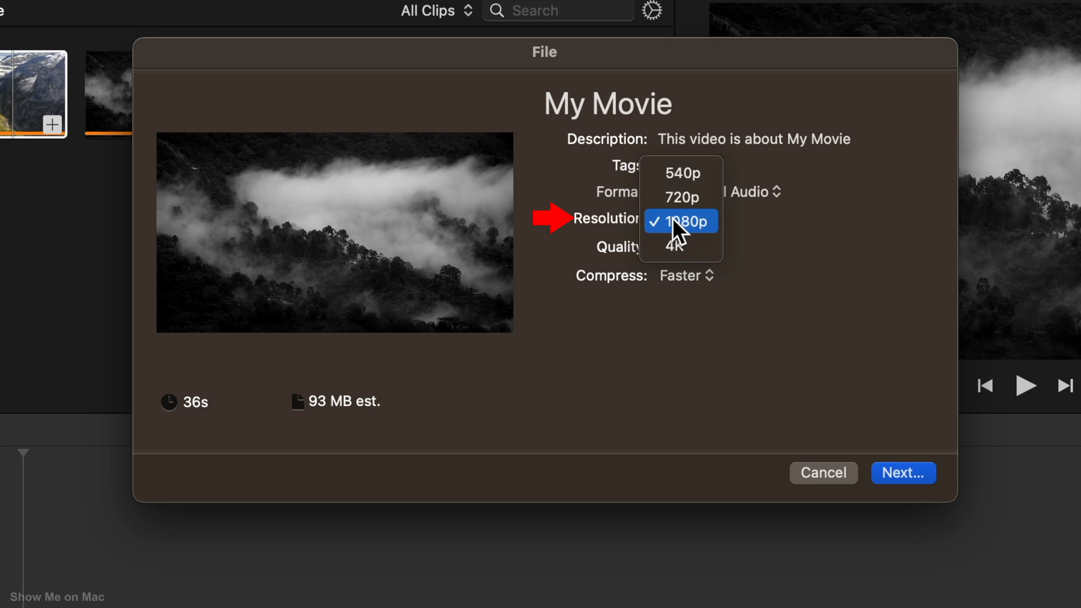
left_click(672, 246)
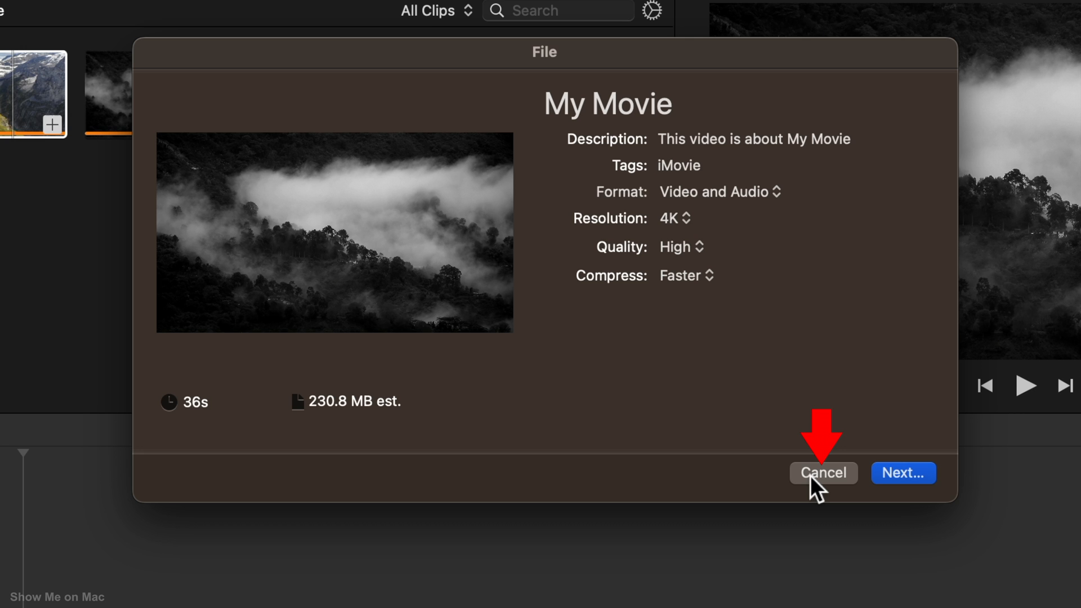
Cancel the export dialog, returning to the My Movie timeline.
left_click(822, 472)
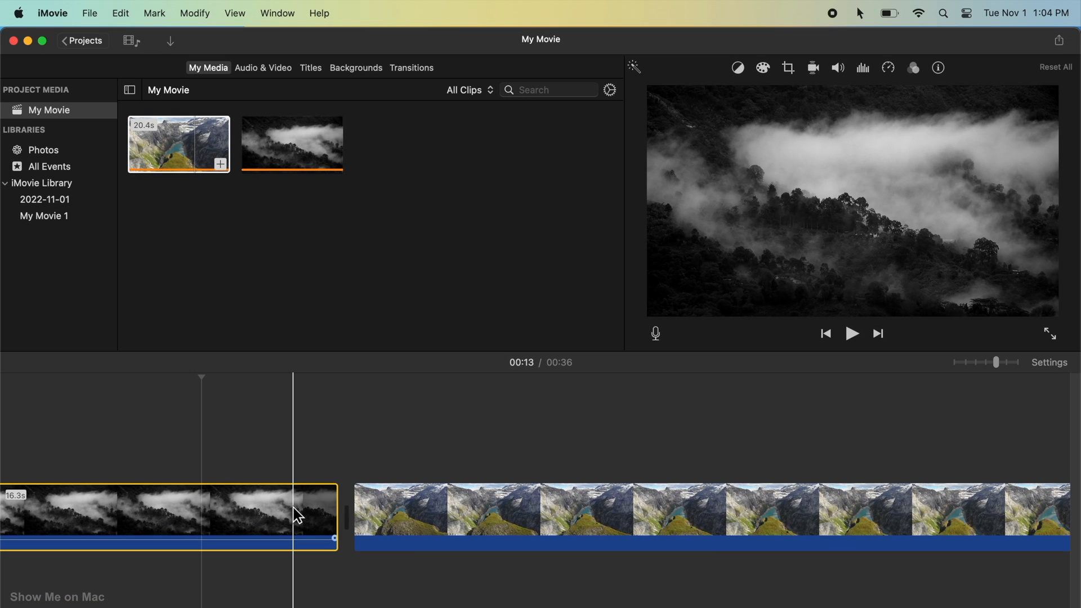
mouse_move(296, 514)
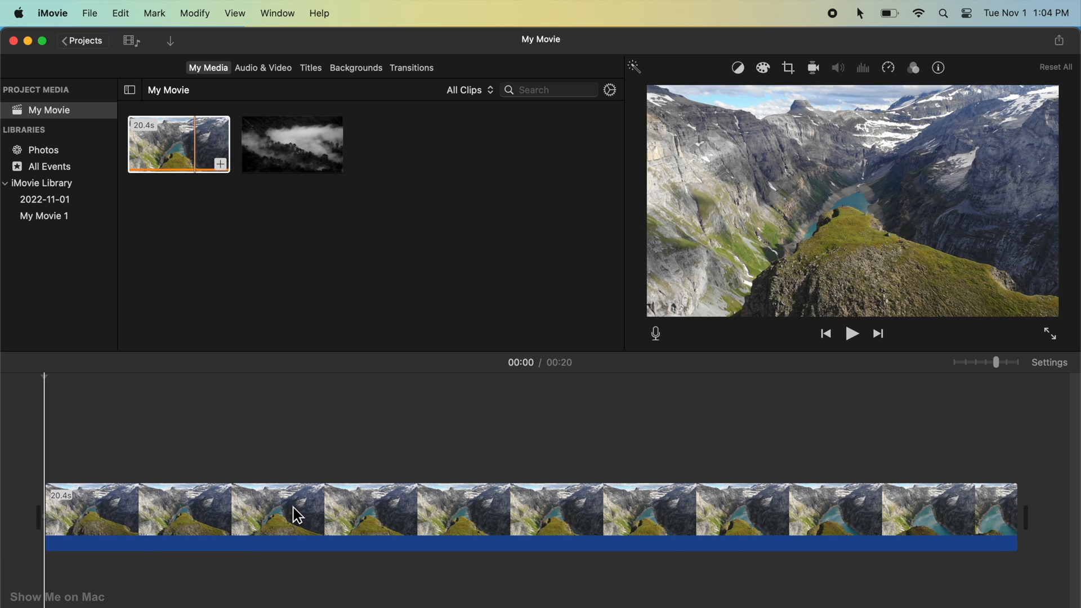
Export the Full HD movie to file at 4K, Best (ProRes), Better Quality (about 1.5 GB).
left_click(1061, 39)
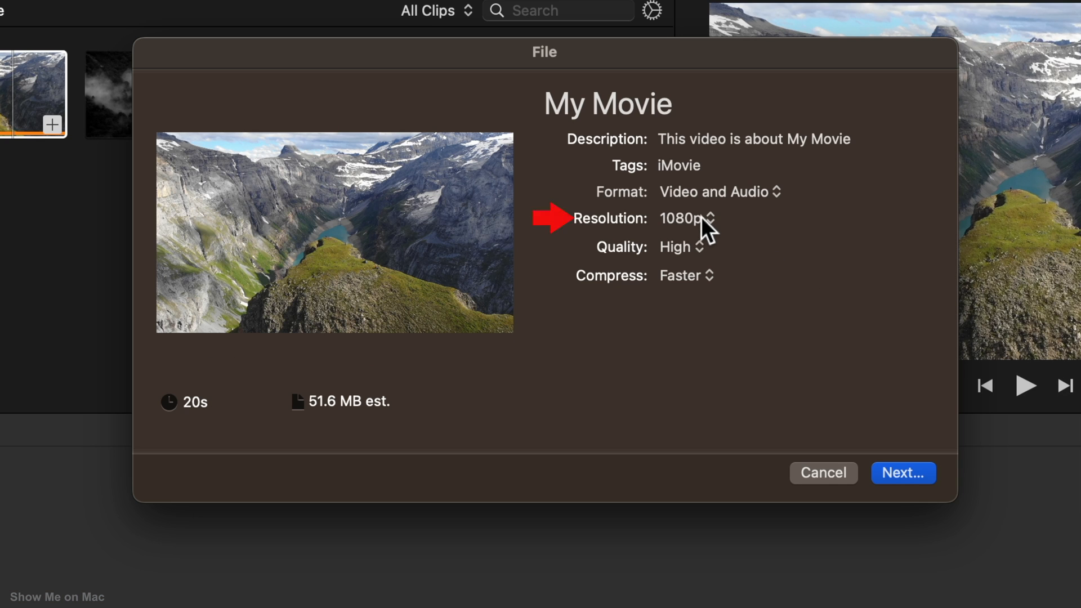
left_click(685, 217)
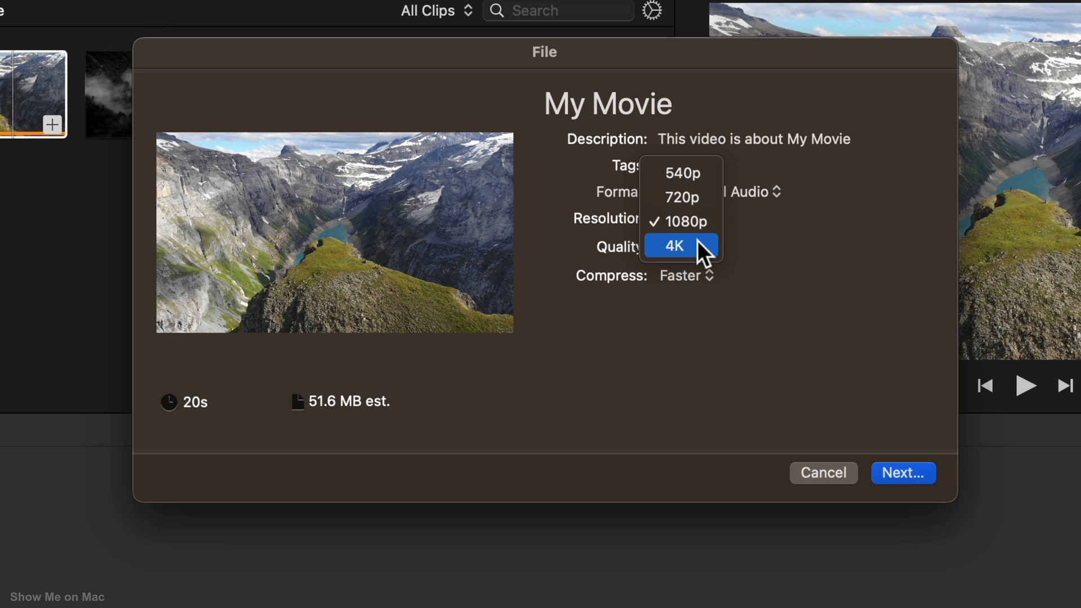
left_click(673, 245)
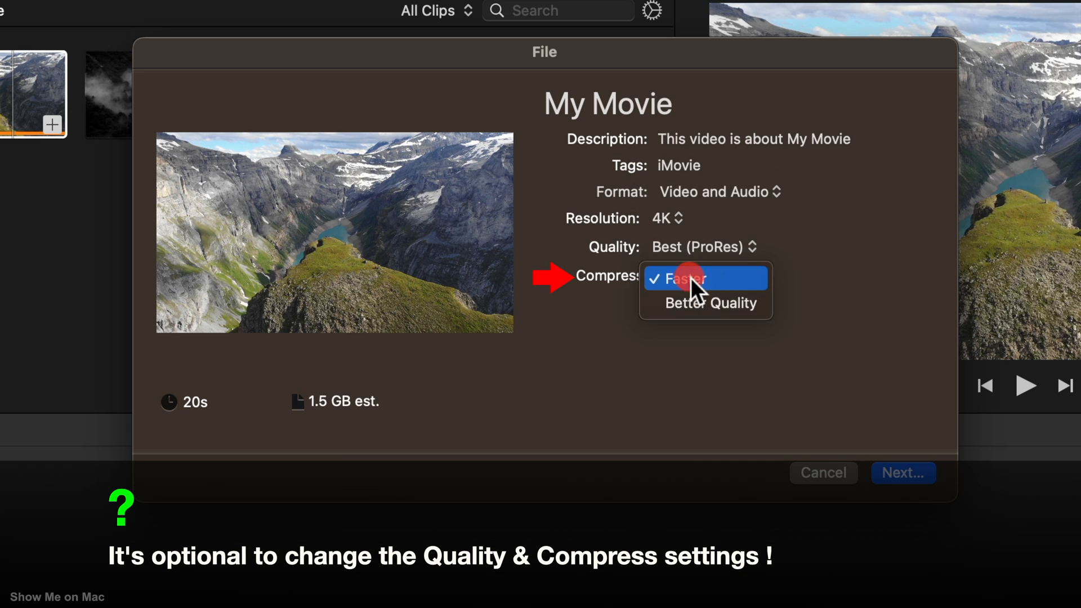
left_click(703, 303)
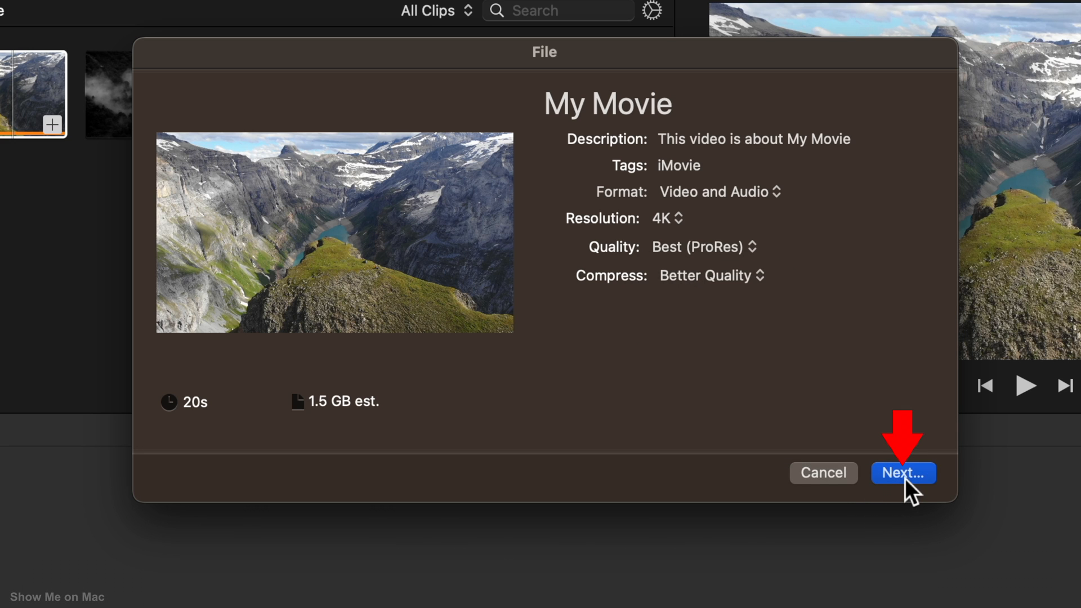
Save the export as '4K Upscale' on the Desktop and inspect the new file in Finder.
left_click(903, 473)
type("4K Upscale")
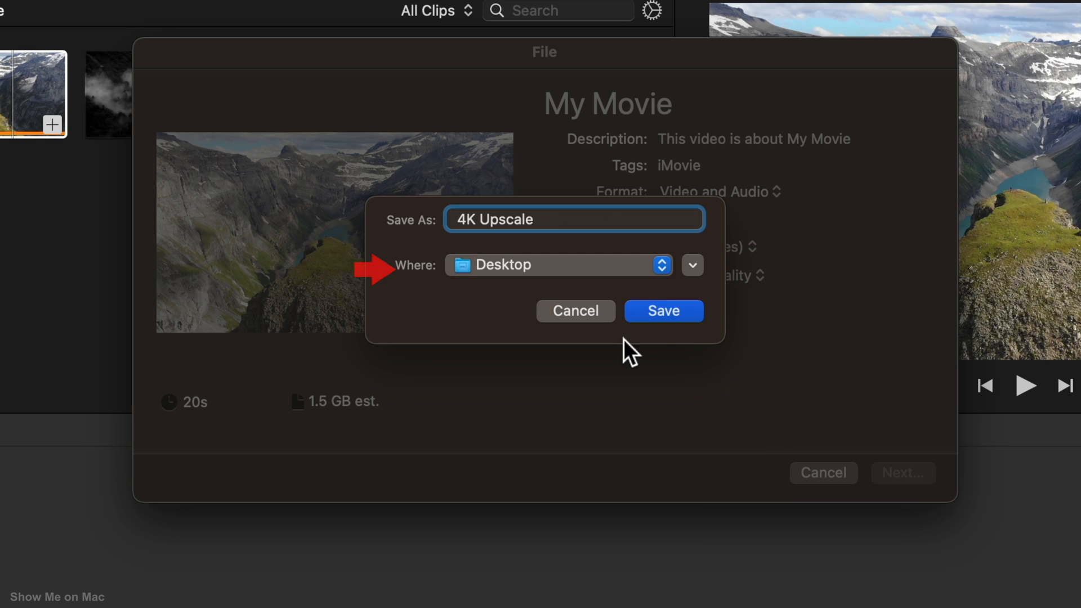
left_click(662, 311)
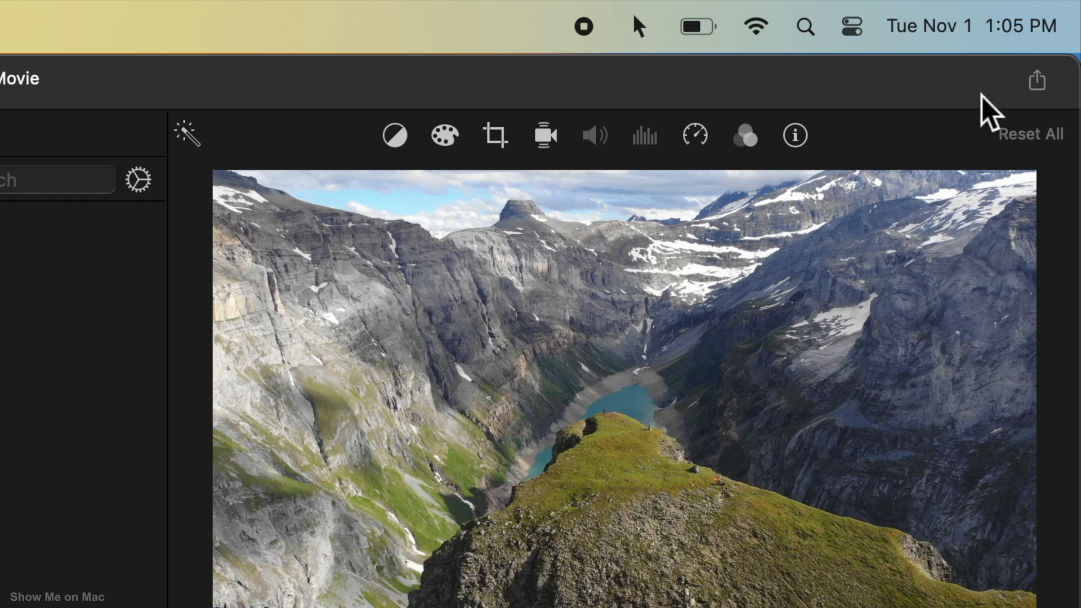
right_click(474, 330)
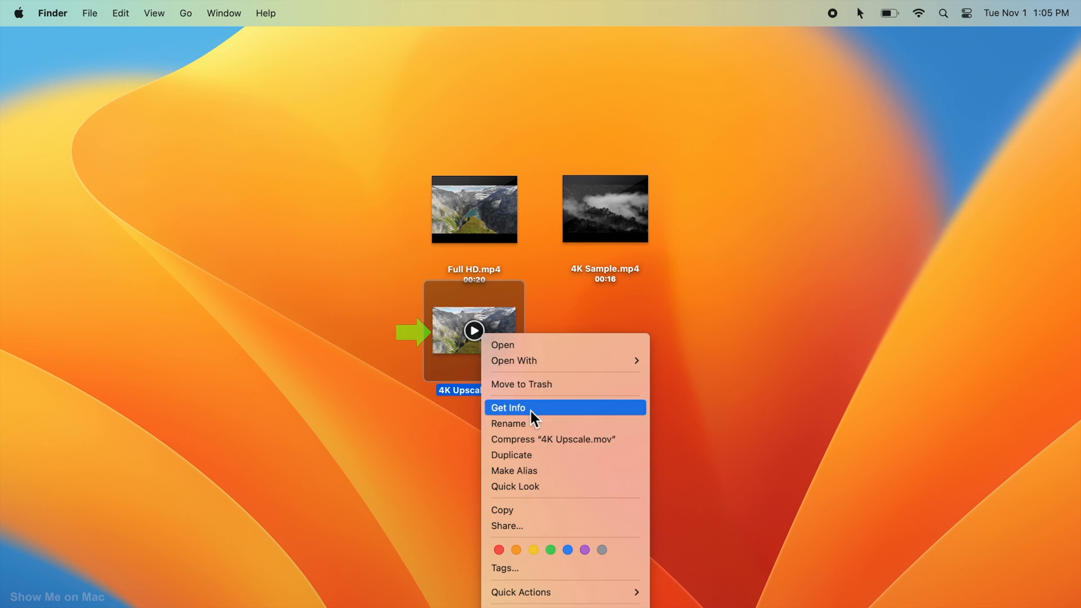